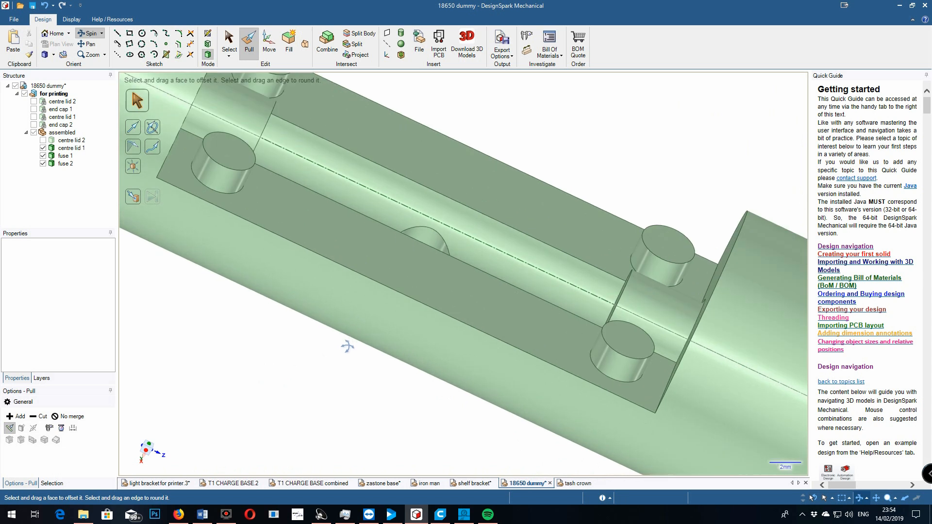
Switch to the zastone base document showing the ZASTONE-lettered block with its top slot
{"action": "left_click", "coordinate": [379, 483]}
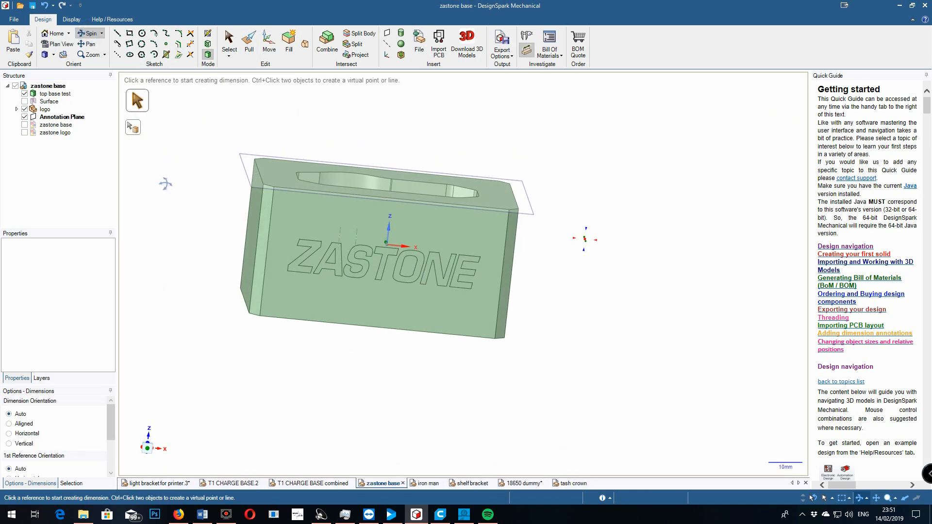
Select the pin plug body in the Structure tree to show the two-pin adapter plate
{"action": "left_click", "coordinate": [55, 133]}
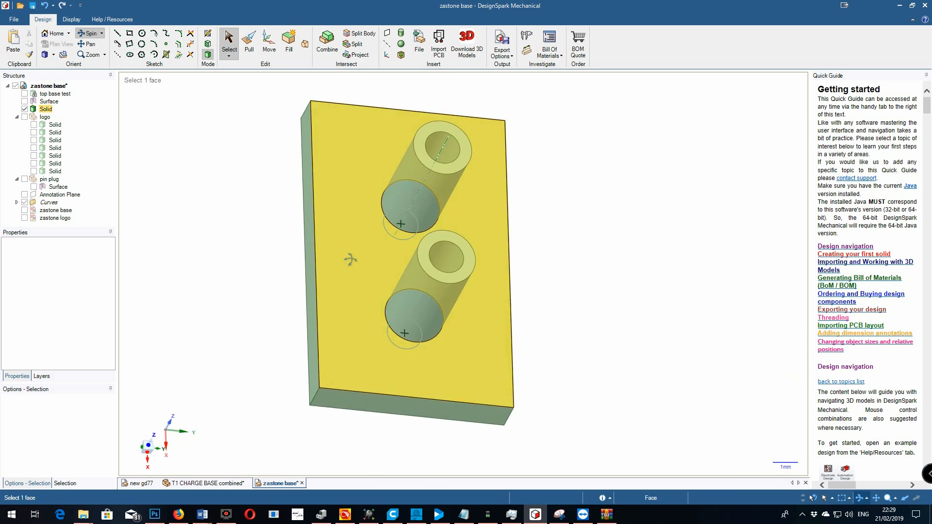
Bring up the RWM RD380 radio seat design with raised RWM lettering
{"action": "left_click", "coordinate": [331, 482]}
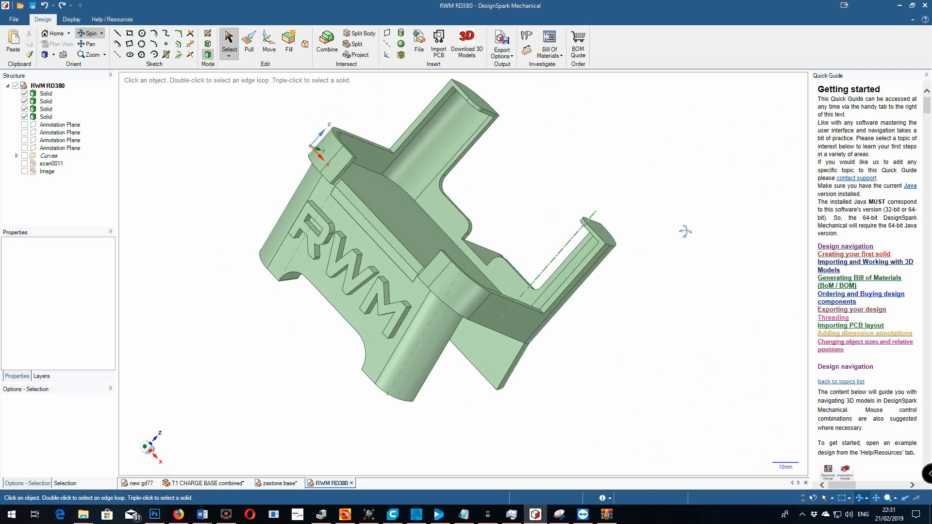
Switch to the tash crown design and orbit to view its spiked rim from the front
{"action": "left_click", "coordinate": [379, 483]}
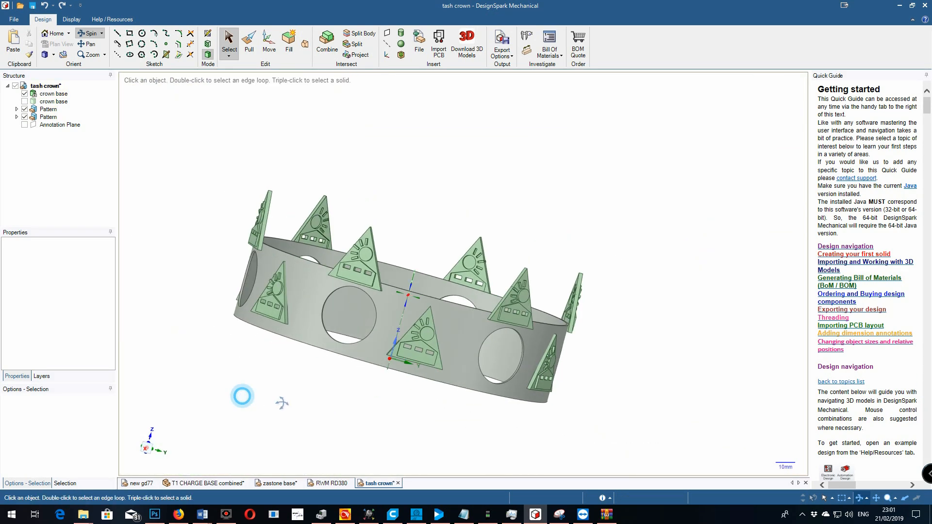
{"action": "left_click_drag", "start_coordinate": [242, 395], "coordinate": [567, 425]}
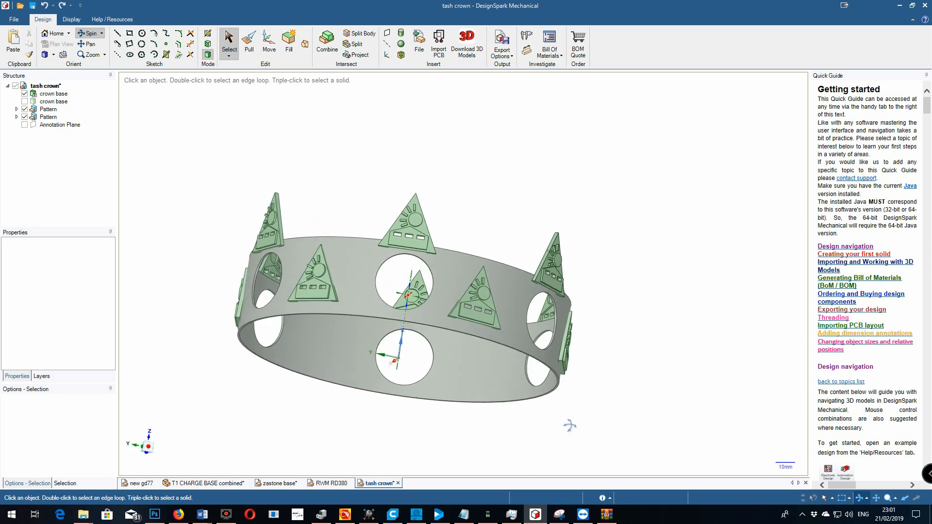